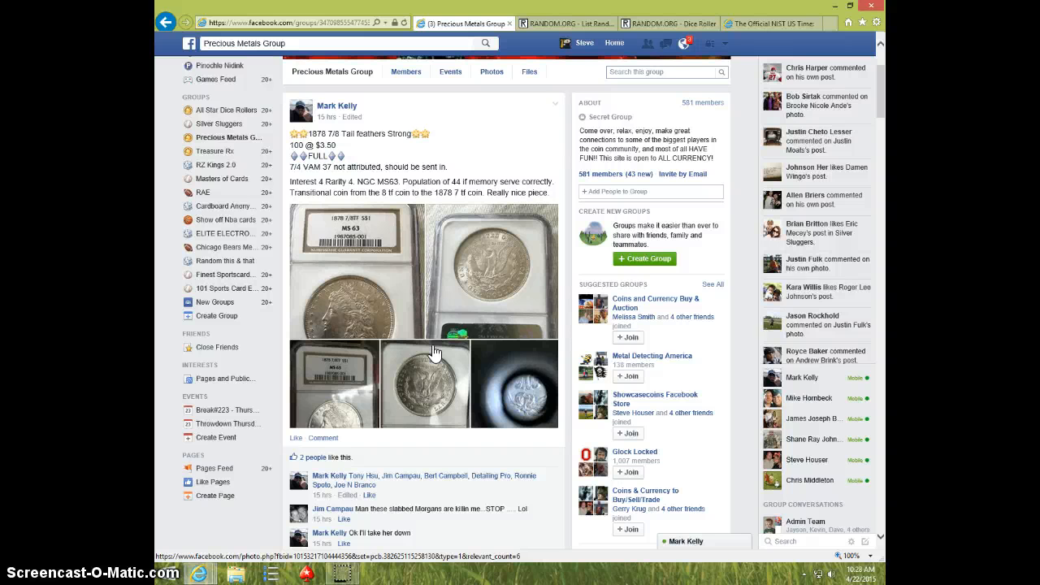
- Review the Precious Metals Group post's comment thread with the numbered 1–100 name list
scroll(down, 3)
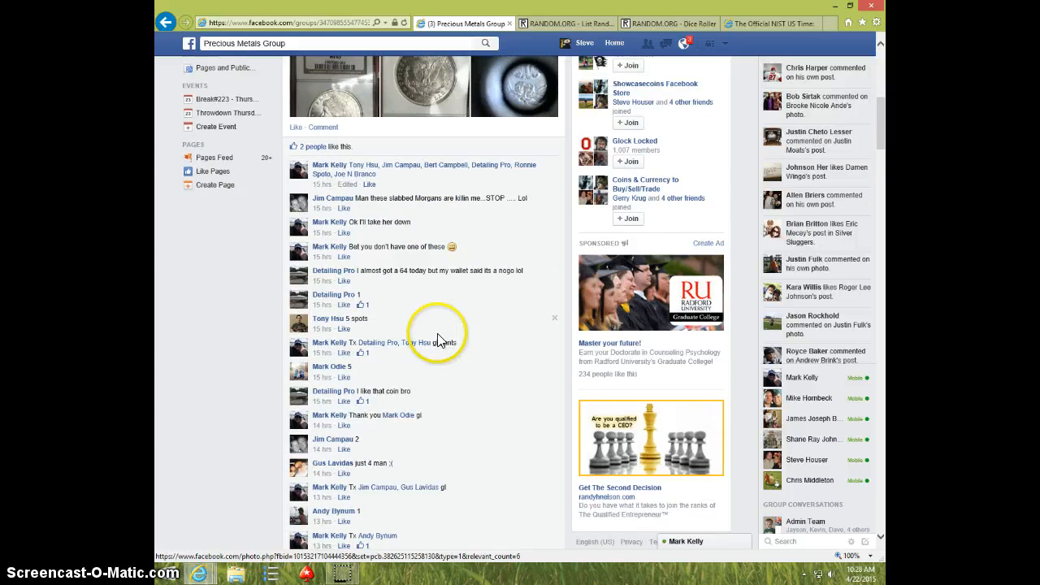
scroll(down, 3)
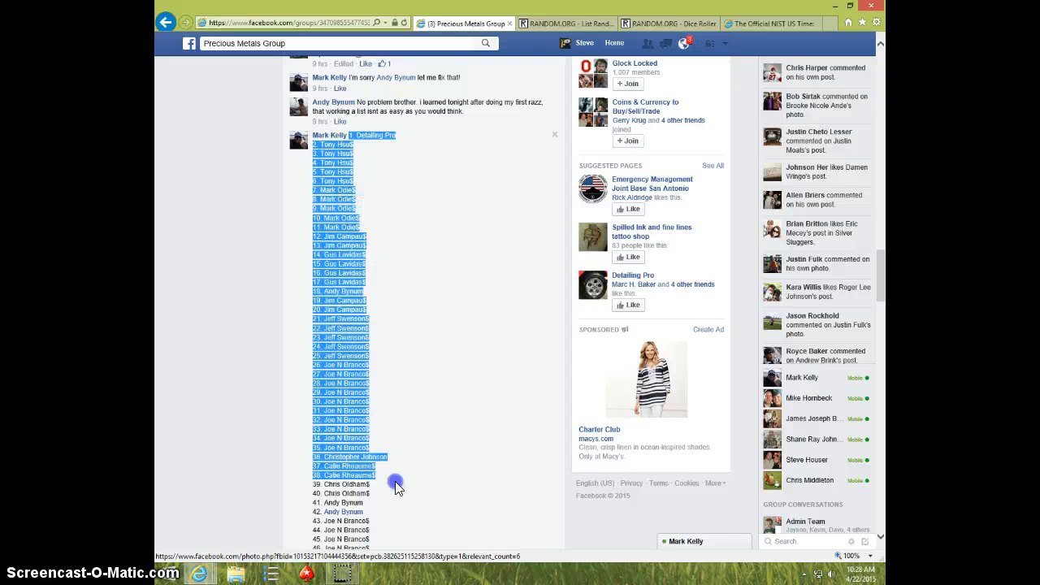
scroll(down, 3)
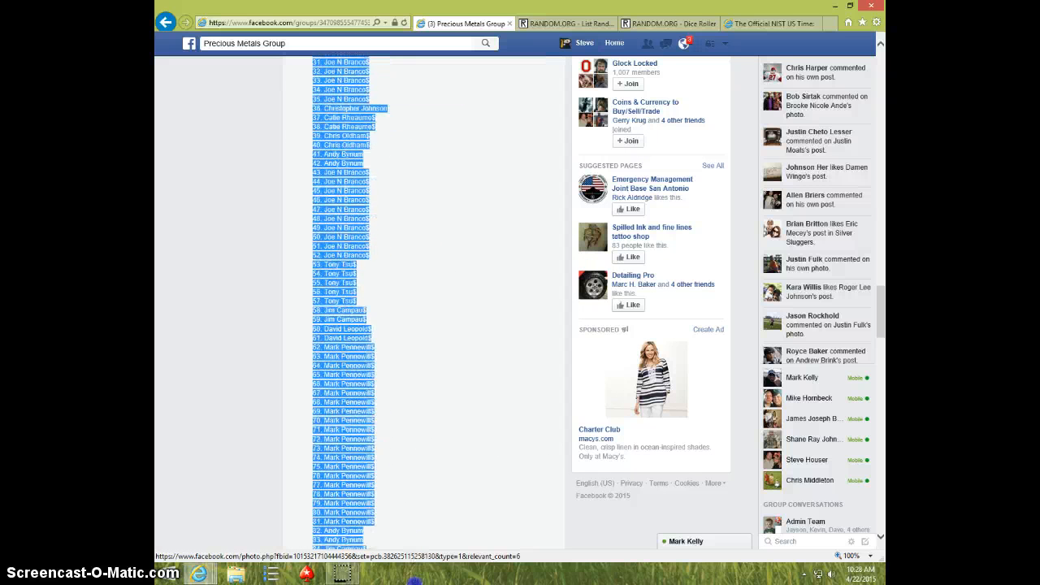
scroll(down, 3)
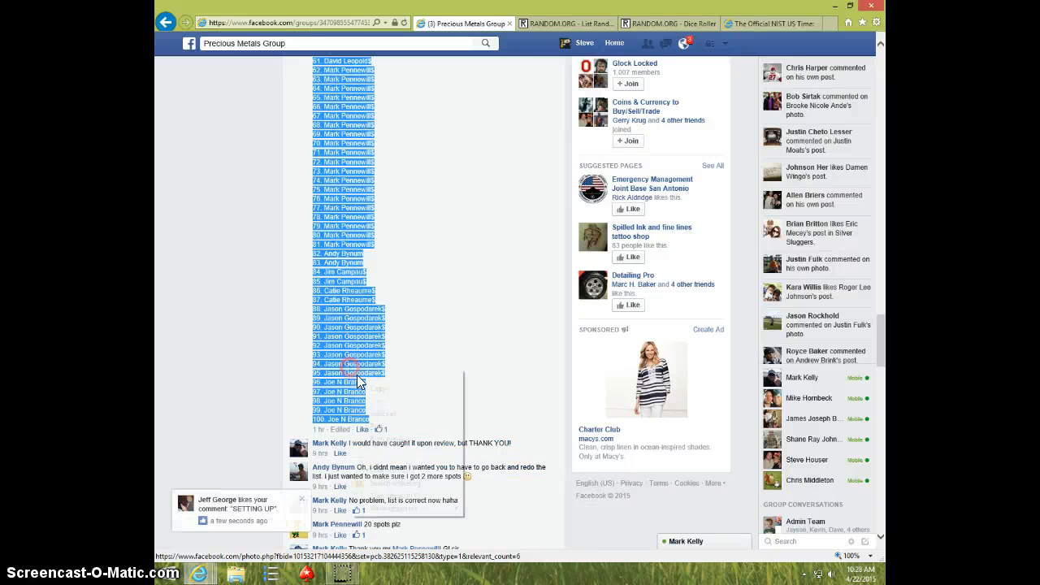
scroll(down, 3)
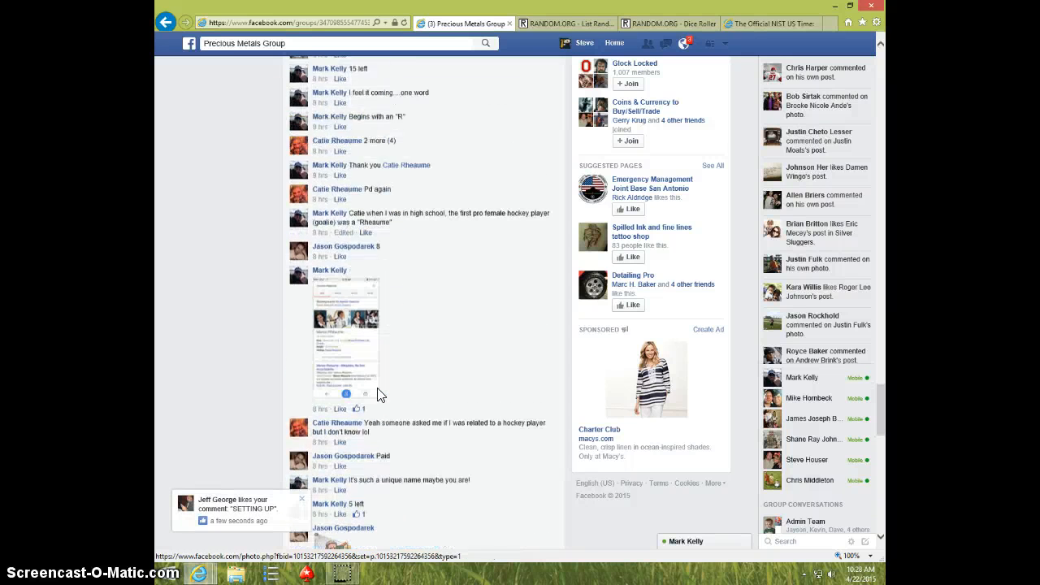
scroll(down, 3)
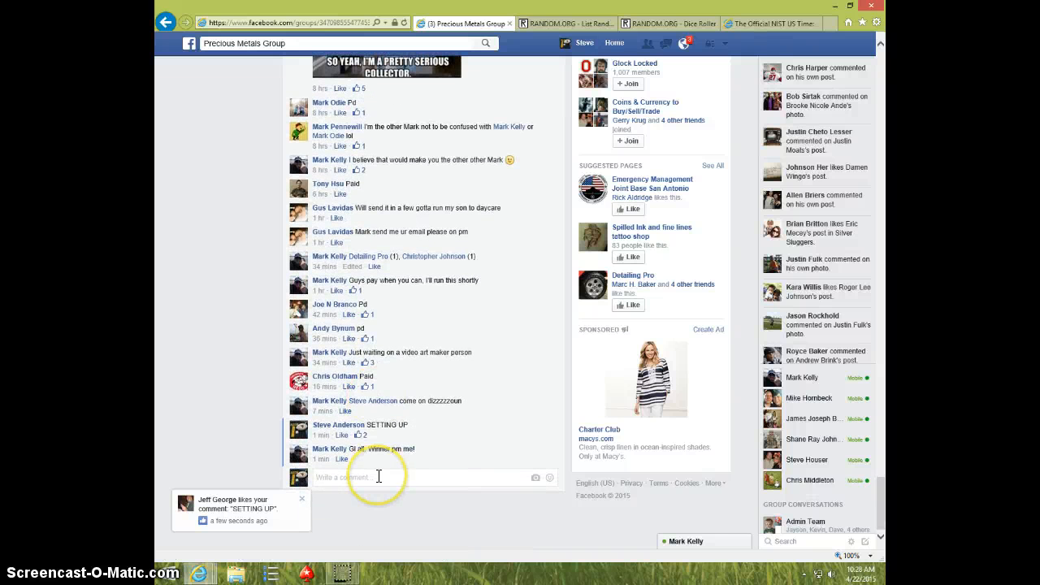
- Write 'LIVE' in the comment box under the group post
text(LIVE)
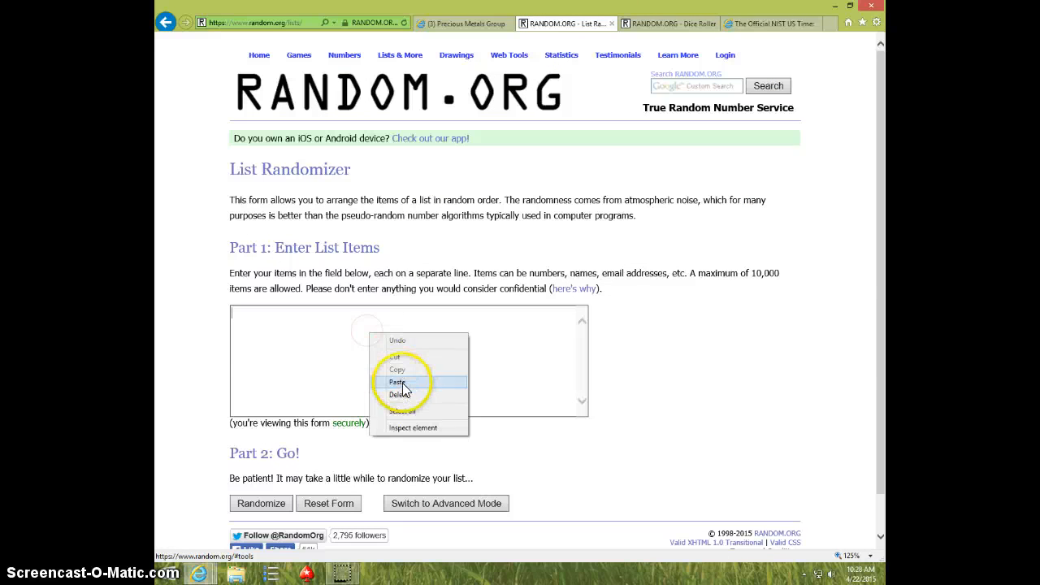
- Paste the 100-name list into List Randomizer and roll two dice in Dice Roller
click(653, 23)
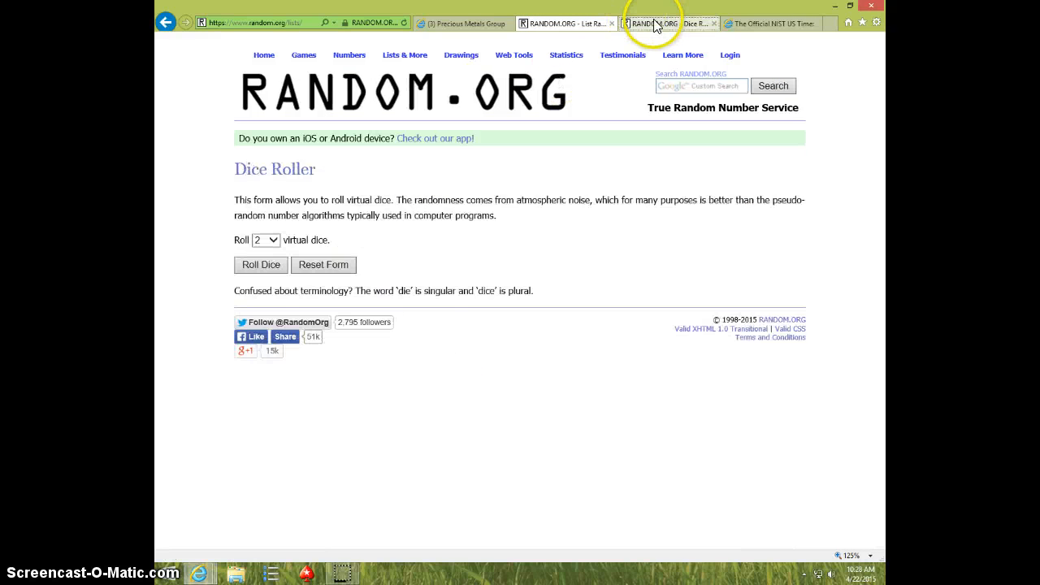
click(260, 265)
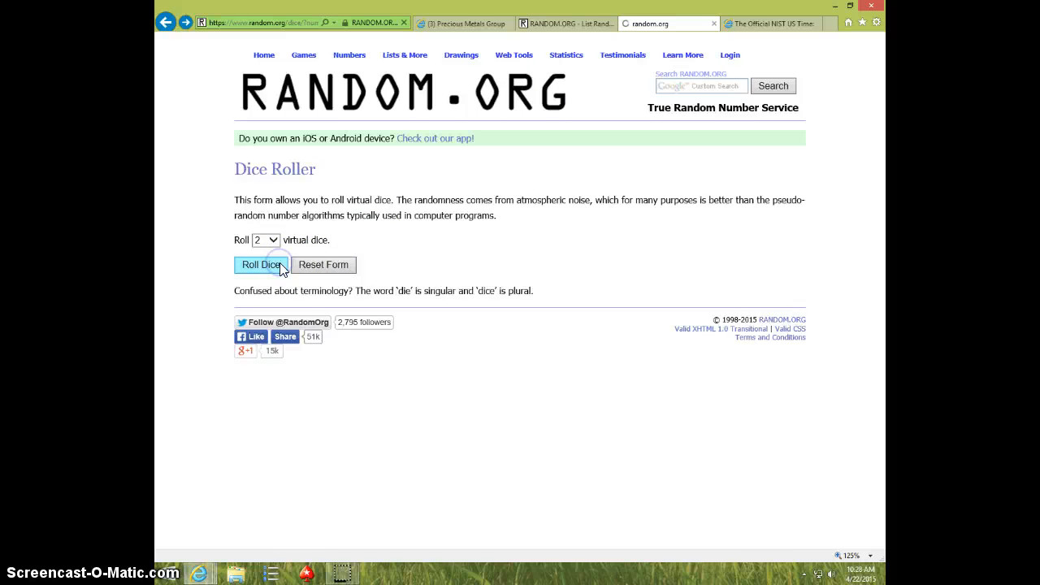
click(263, 264)
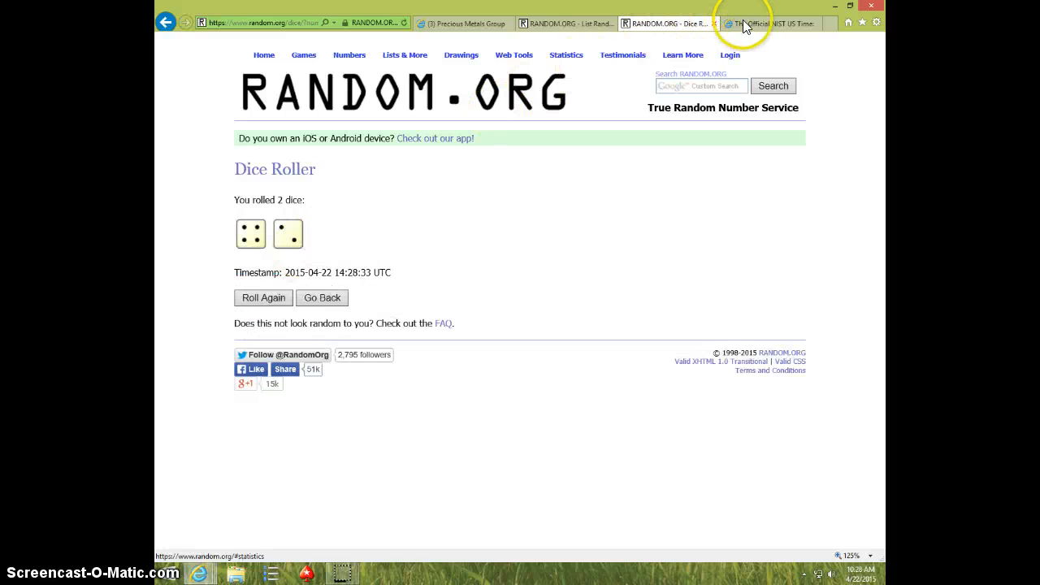
click(566, 23)
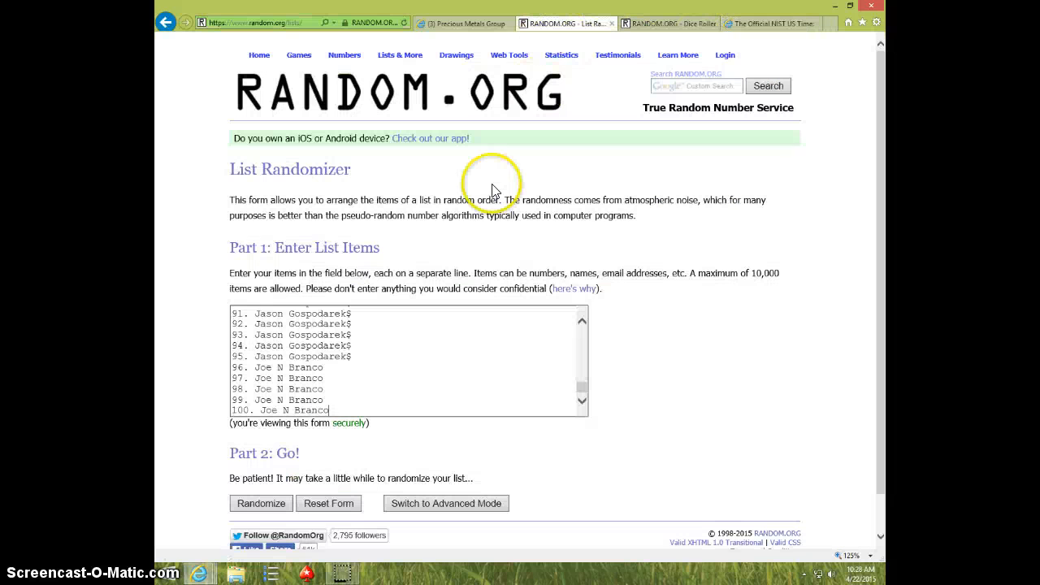
- Shuffle the 100-name list repeatedly with Again!, reaching the fifth randomization at 14:28:51 UTC
click(260, 504)
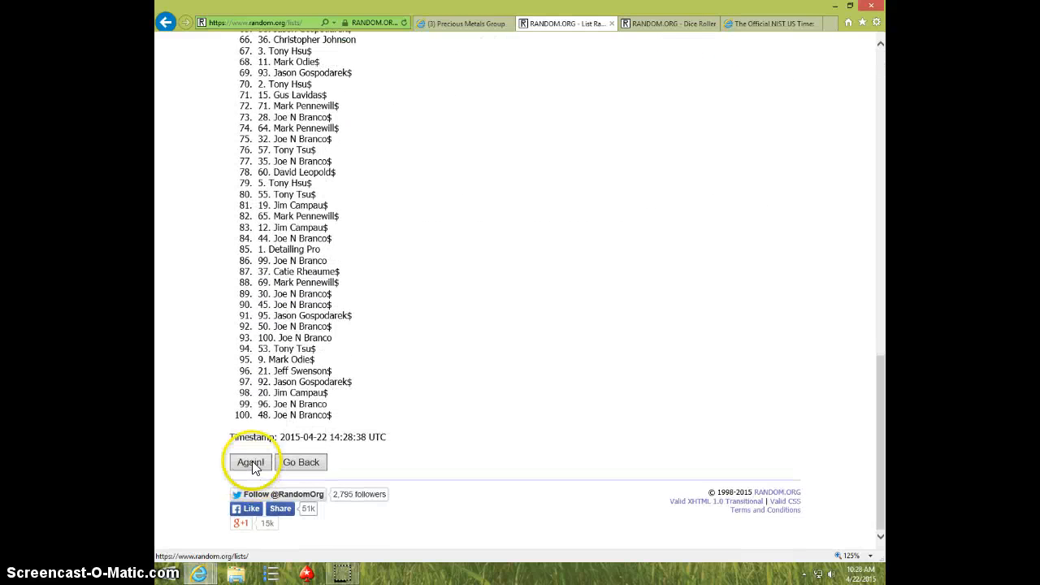
click(251, 461)
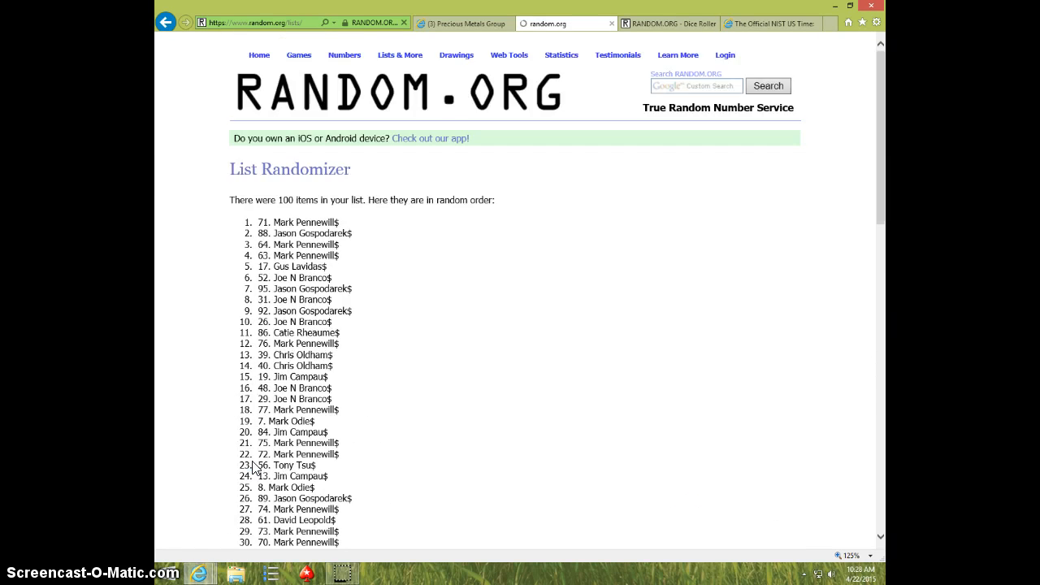
scroll(down, 3)
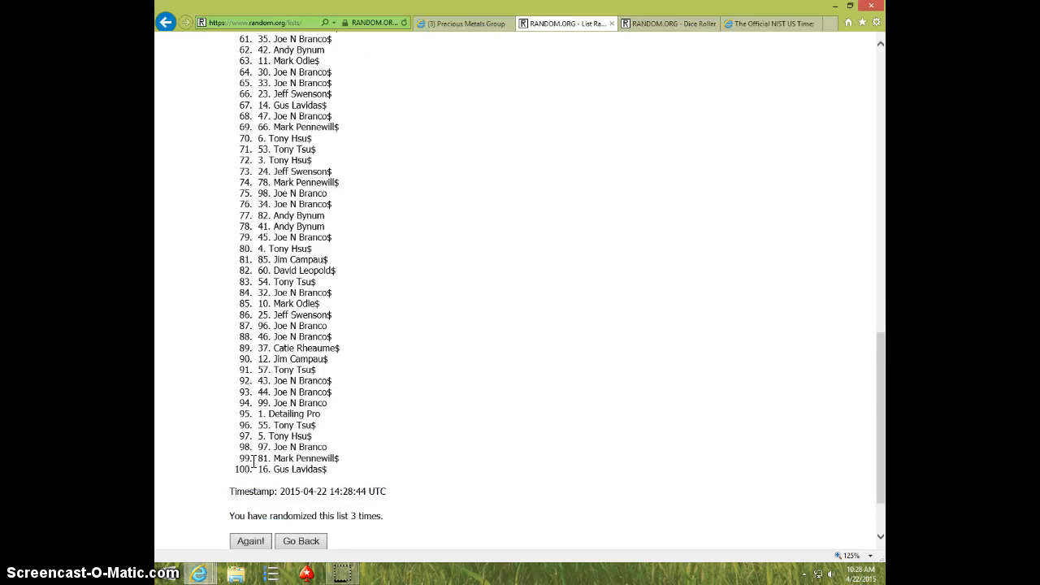
click(250, 539)
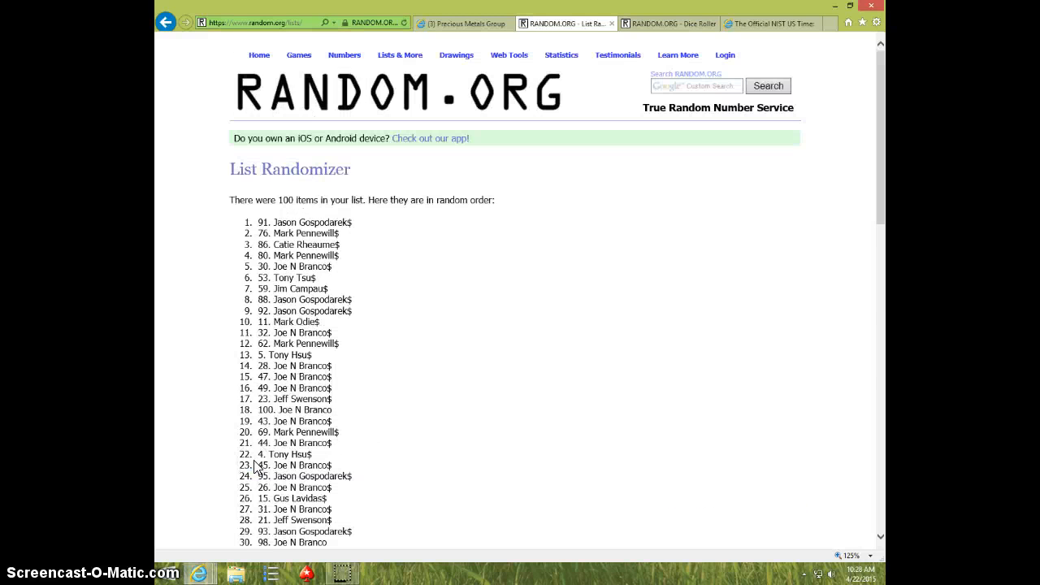
scroll(down, 3)
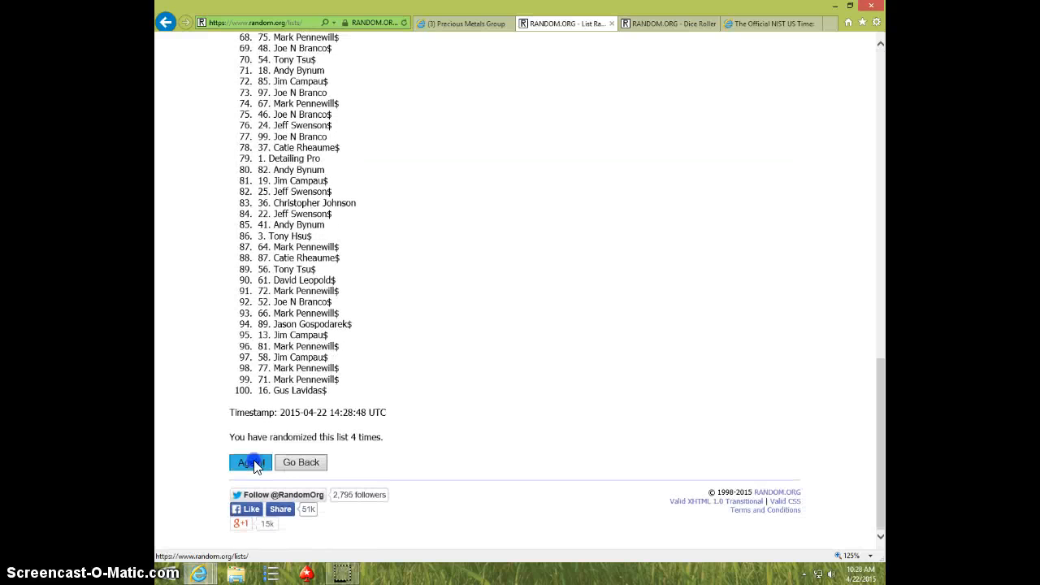
click(251, 462)
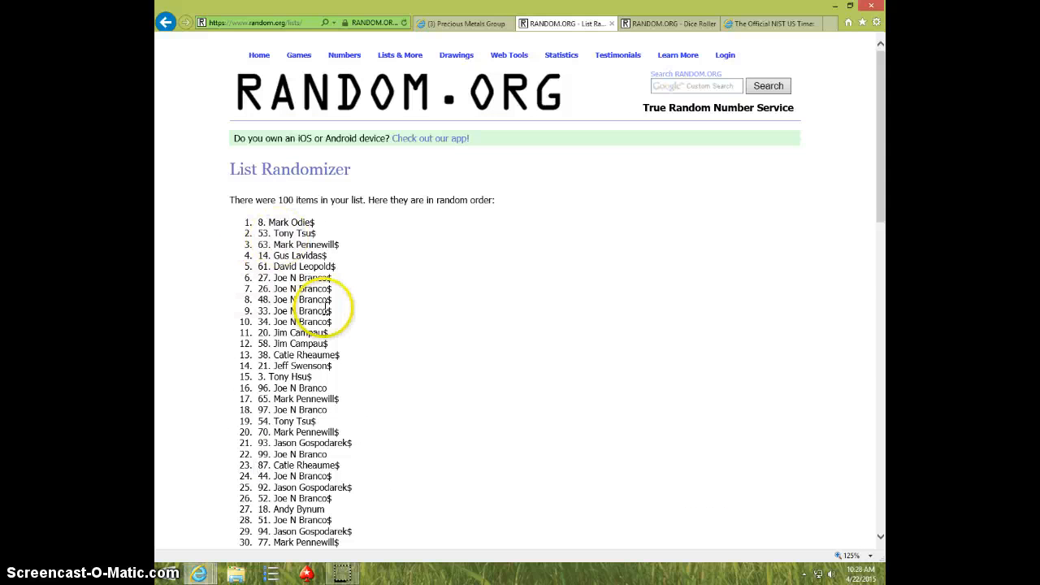
scroll(down, 3)
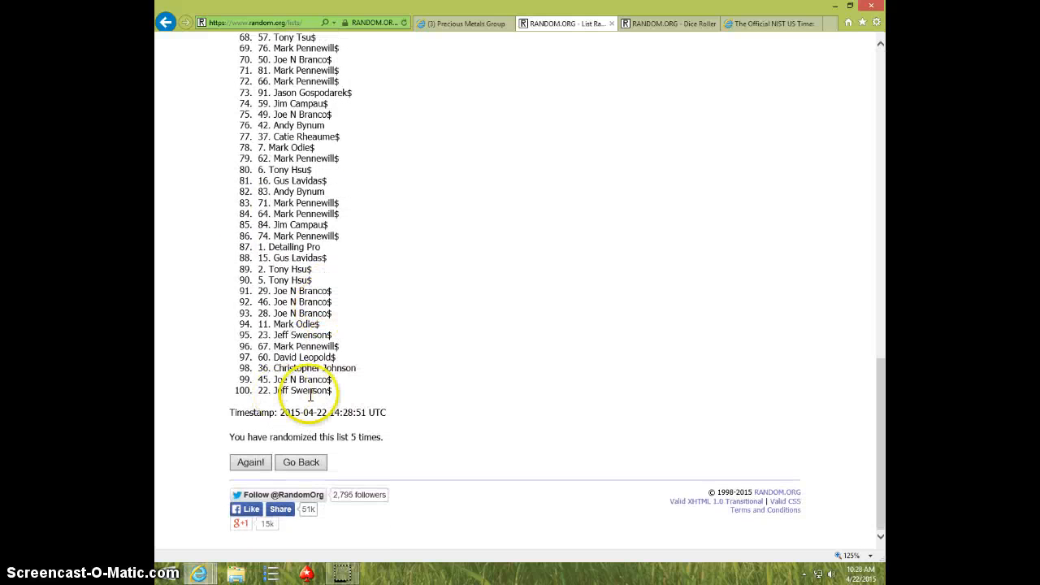
mouse_move(653, 23)
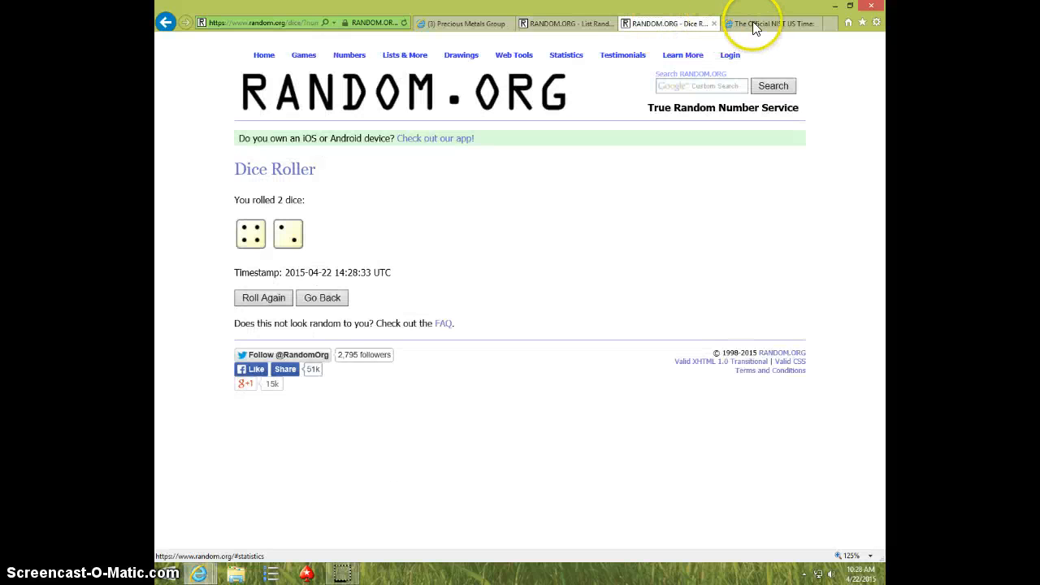
- Check official U.S. time on time.gov, then run the sixth shuffle of the 100-name list
click(767, 23)
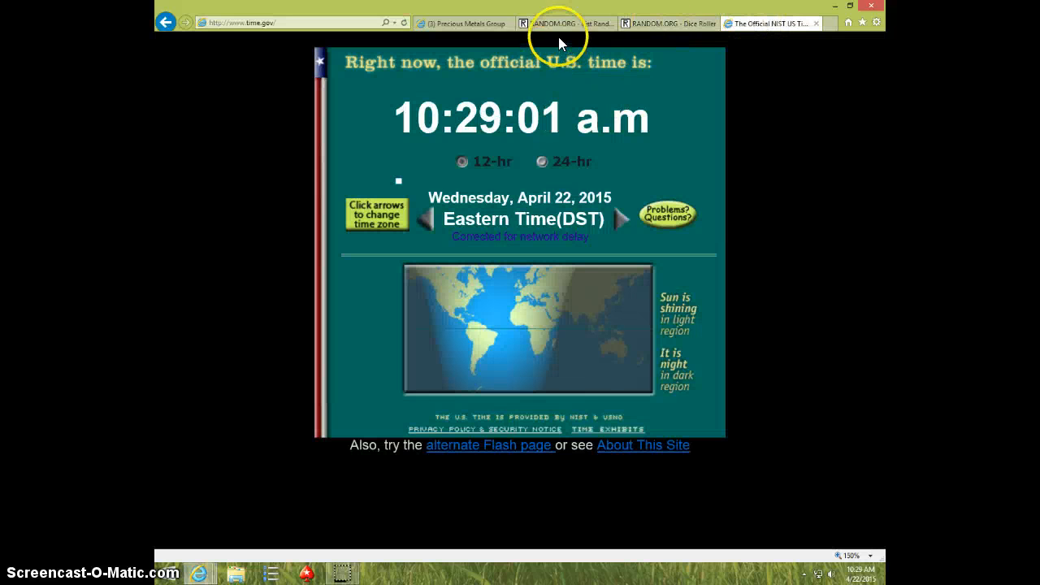
click(560, 23)
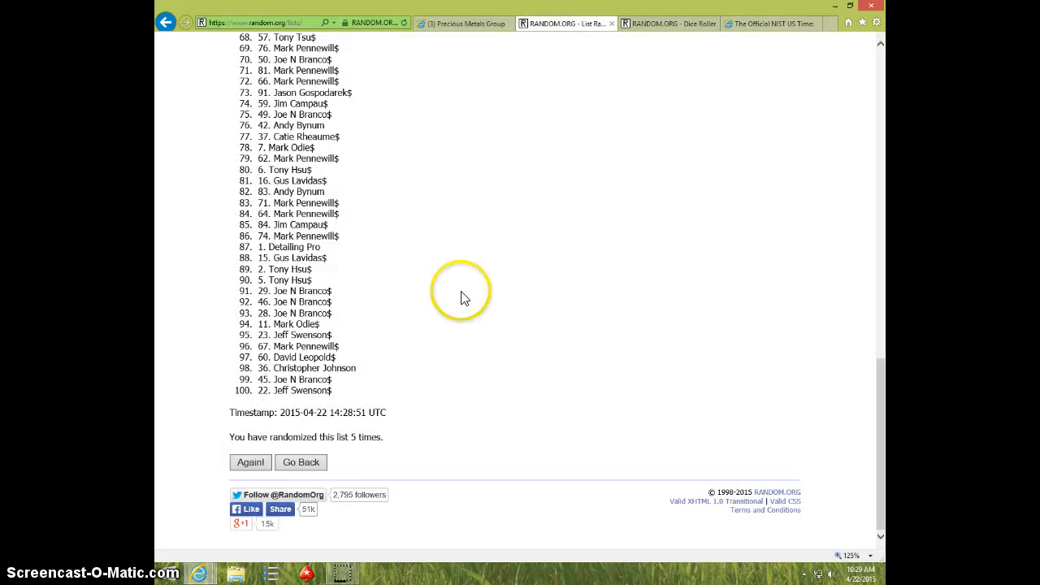
click(251, 461)
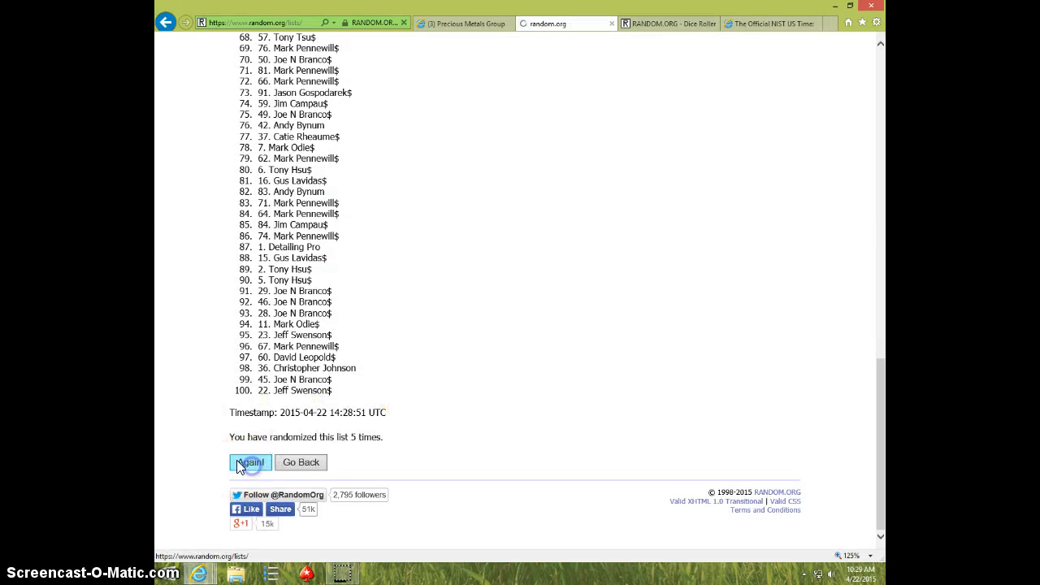
click(251, 462)
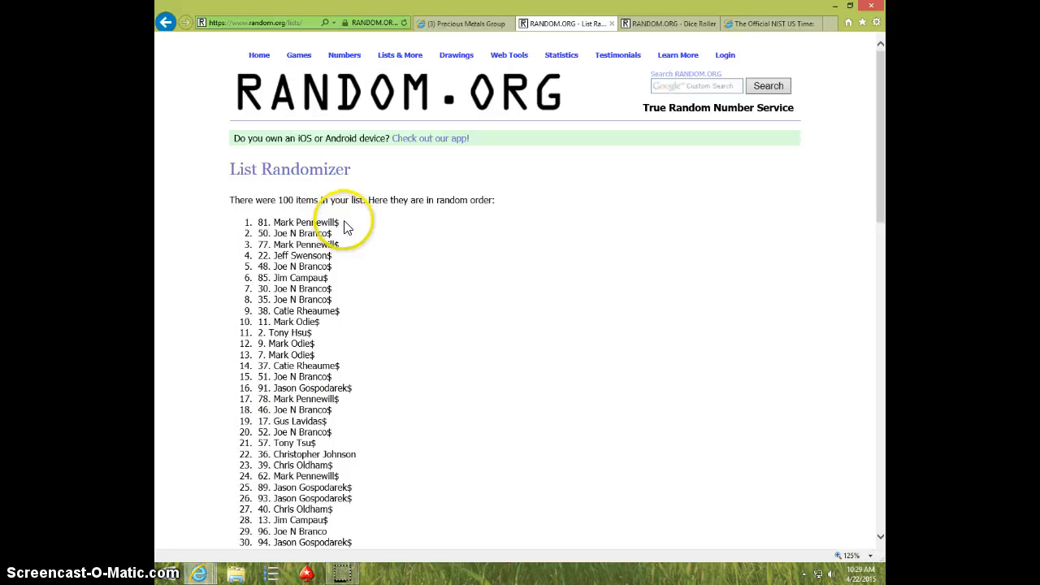
- Highlight spot 81 as the winner at the top and recheck the two-dice roll result
double_click(299, 221)
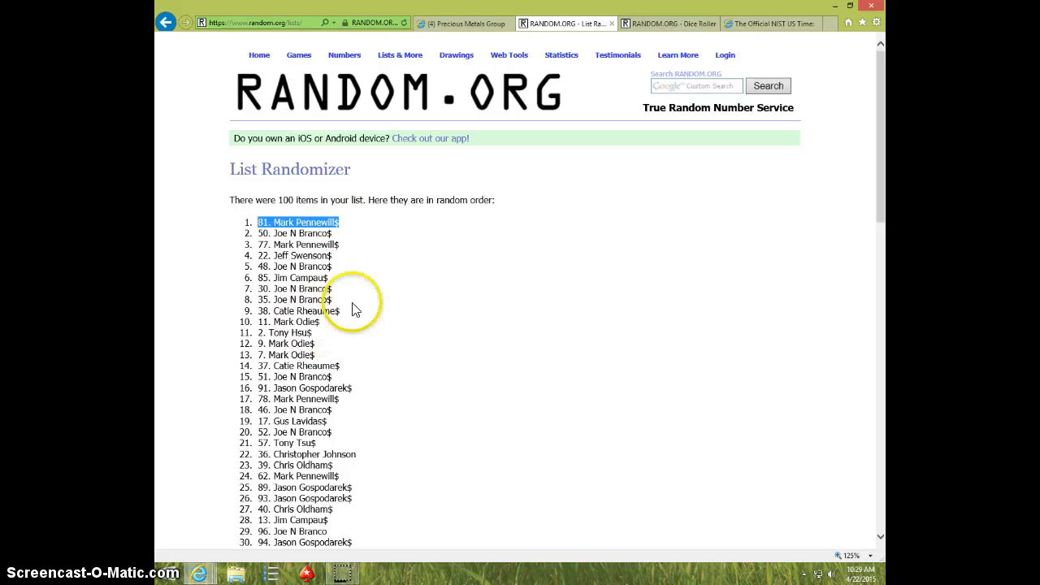
mouse_move(416, 282)
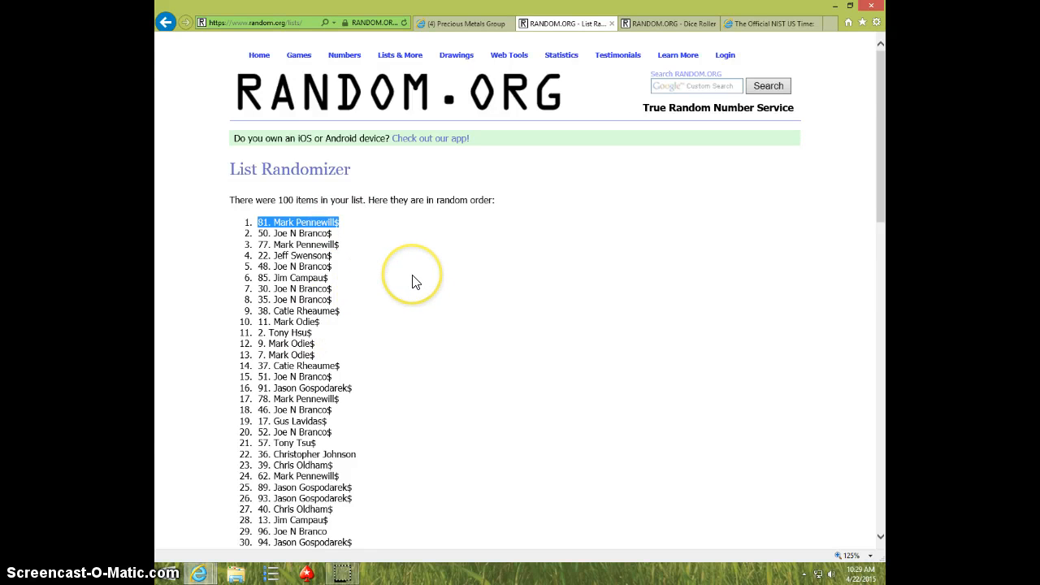
scroll(down, 3)
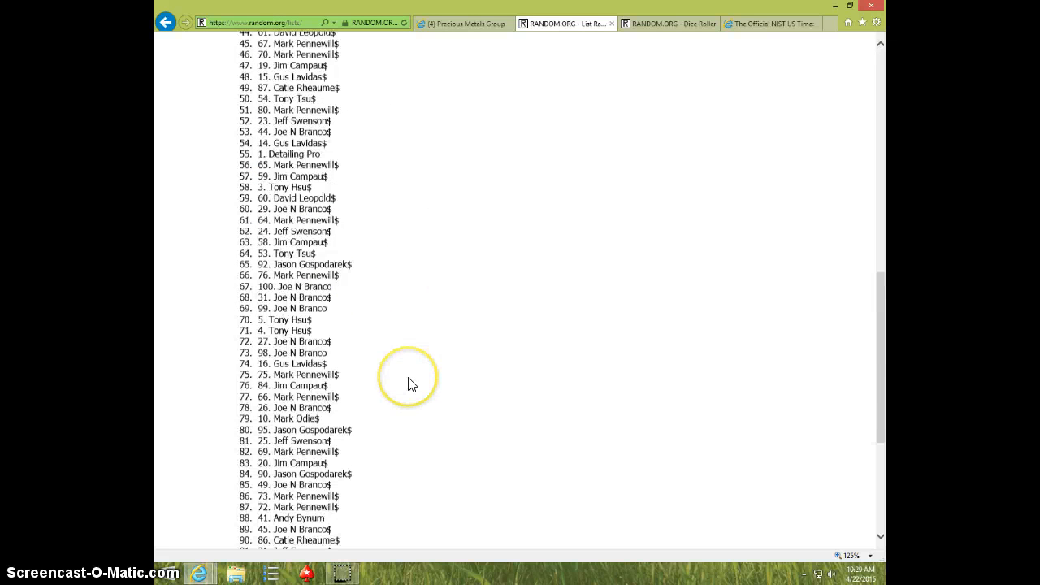
click(662, 22)
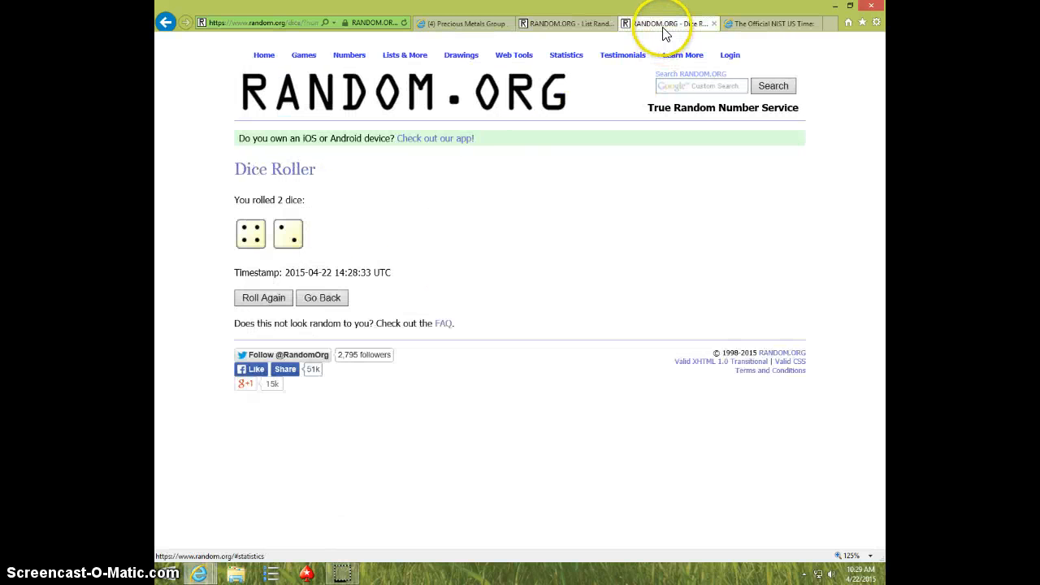
click(566, 22)
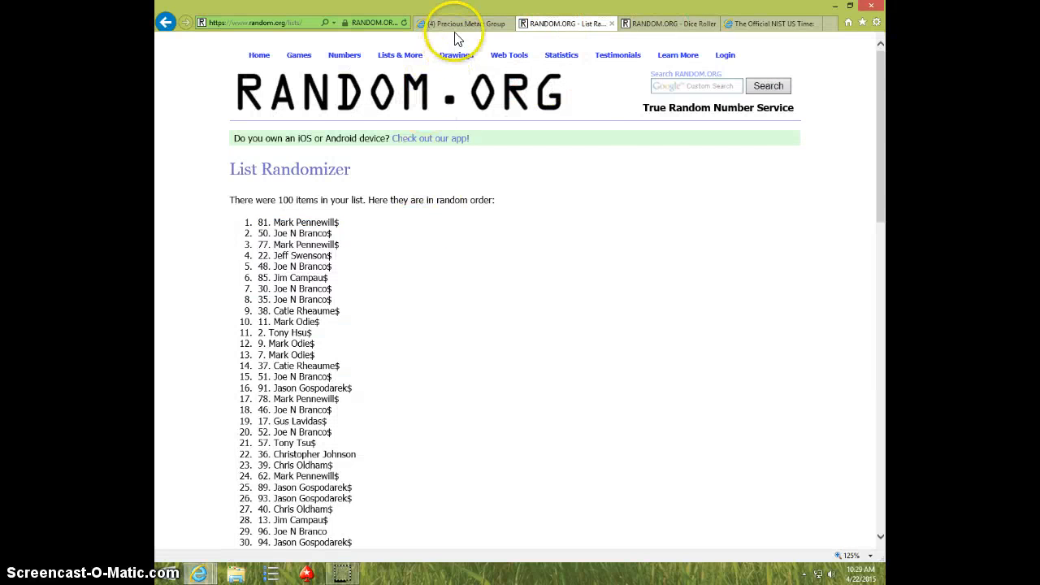
- Post a 'DONE' comment in the Facebook group thread and verify the time on time.gov
click(463, 23)
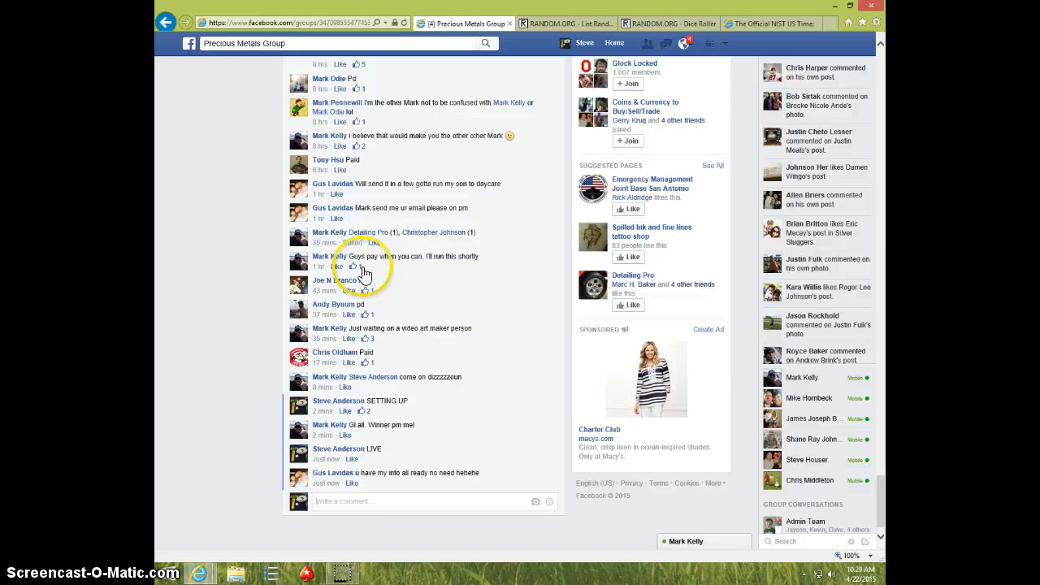
mouse_move(356, 501)
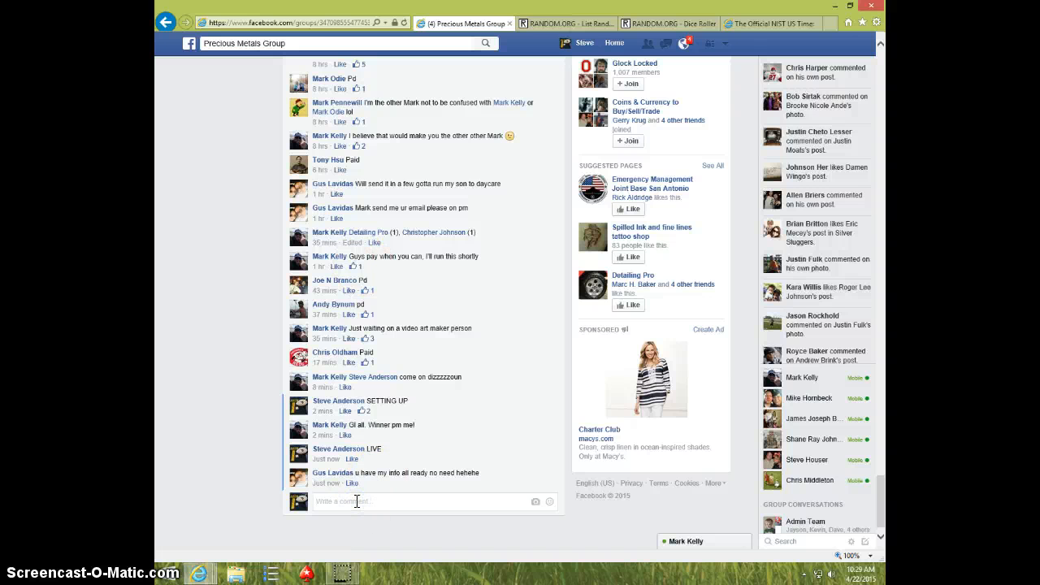
text(DONE)
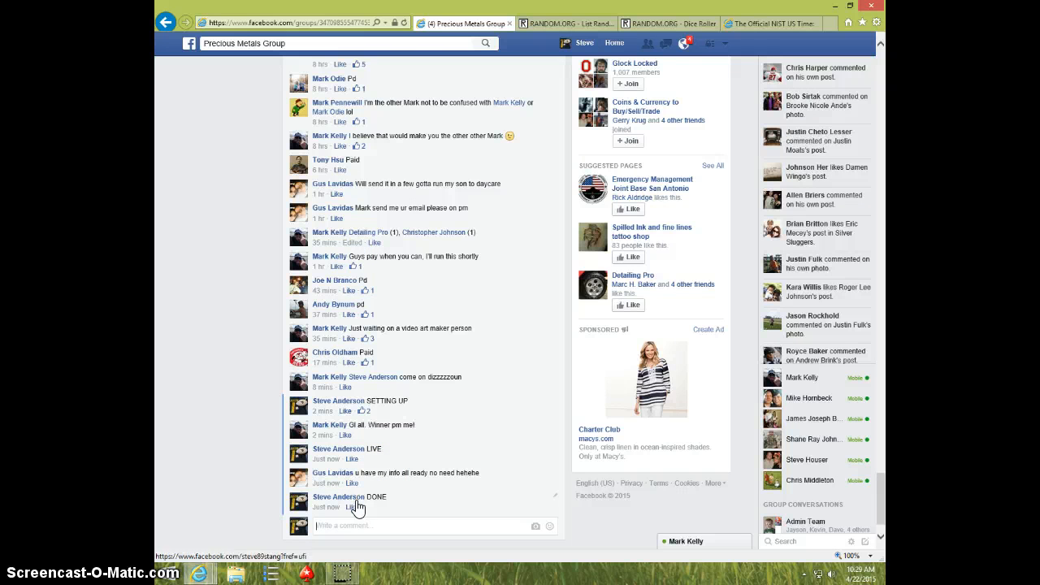
click(770, 23)
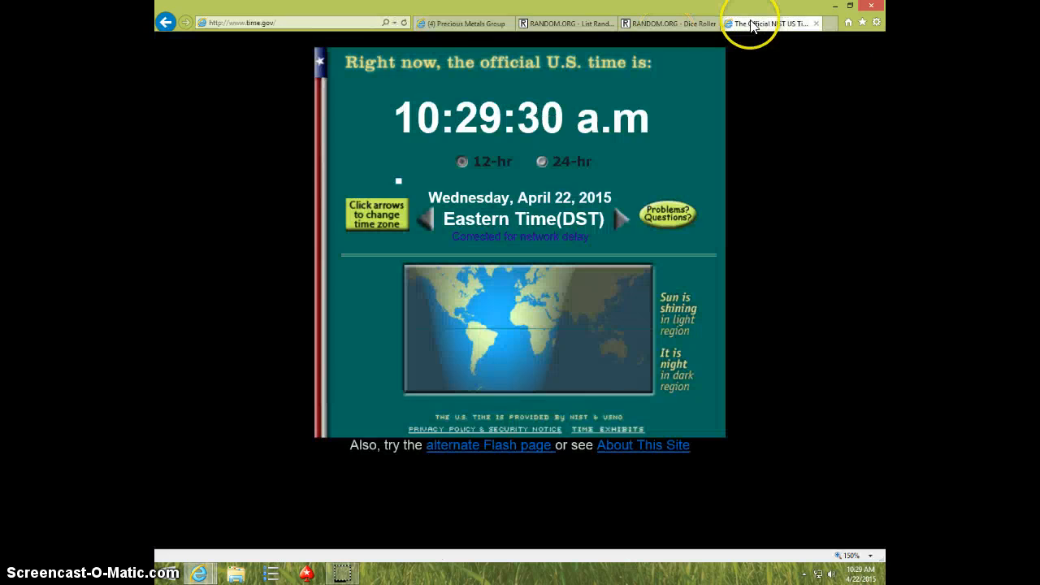
click(465, 23)
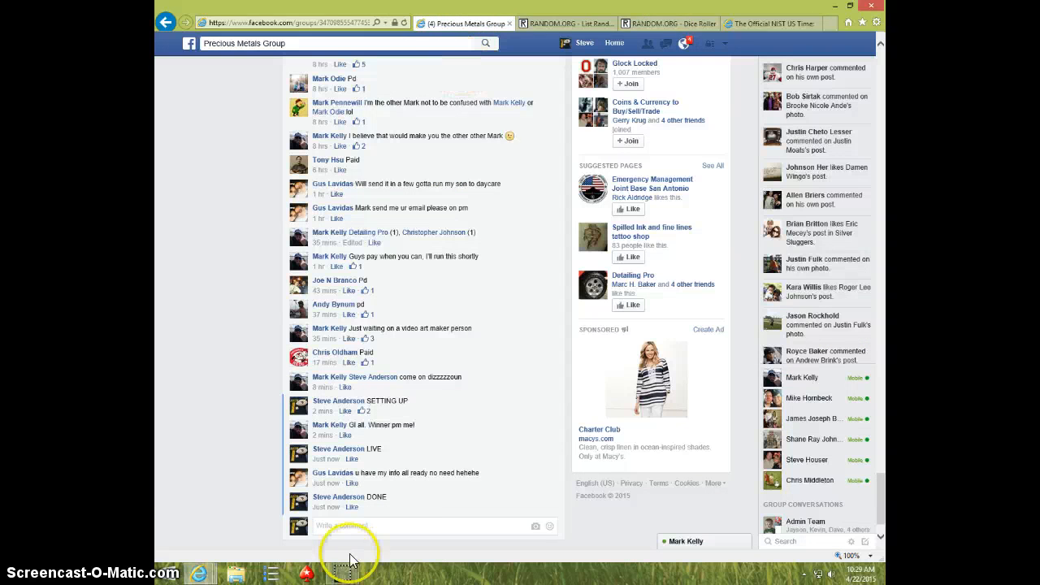